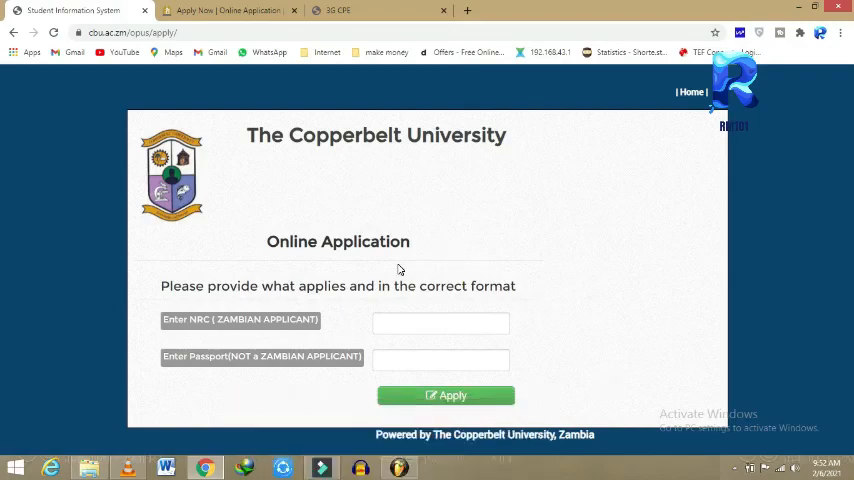
left_click(440, 322)
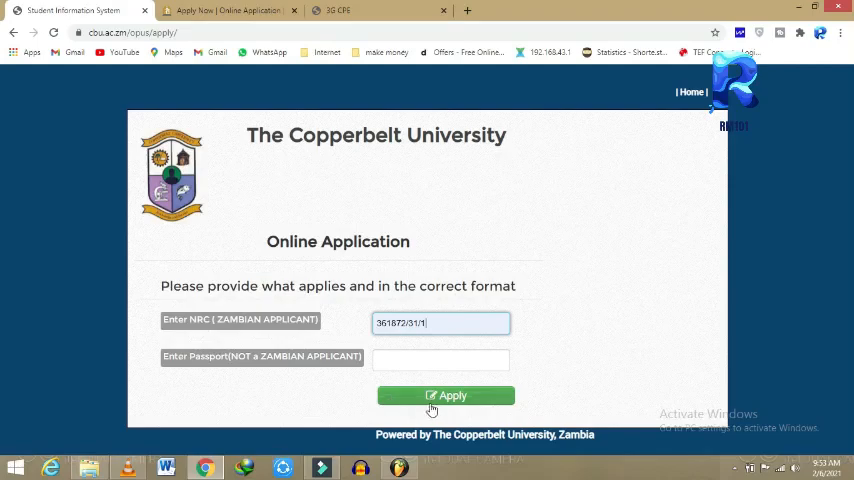
left_click(445, 395)
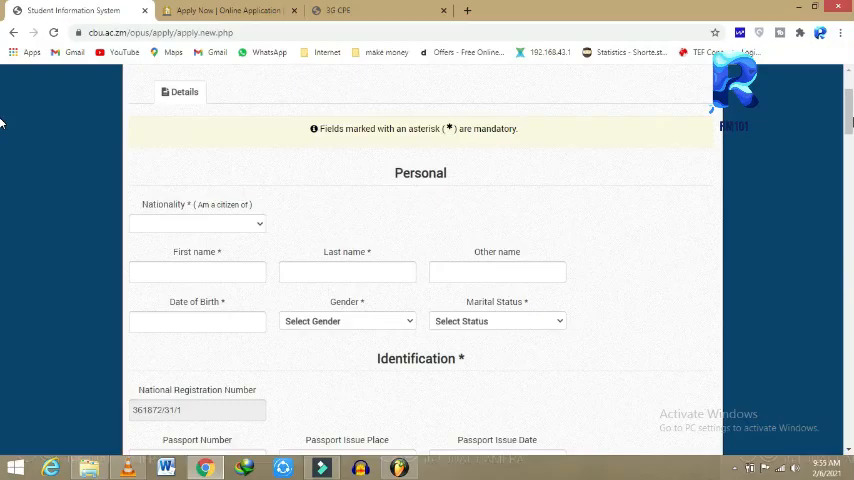
left_click(197, 223)
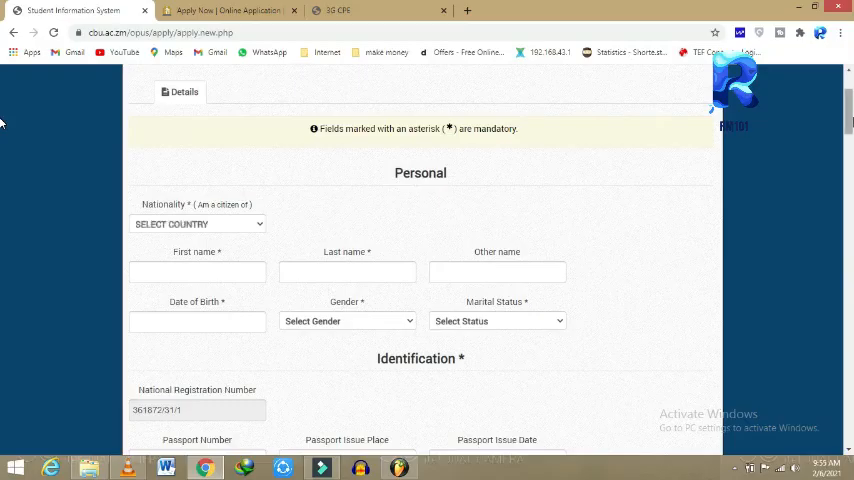
scroll("down", 3)
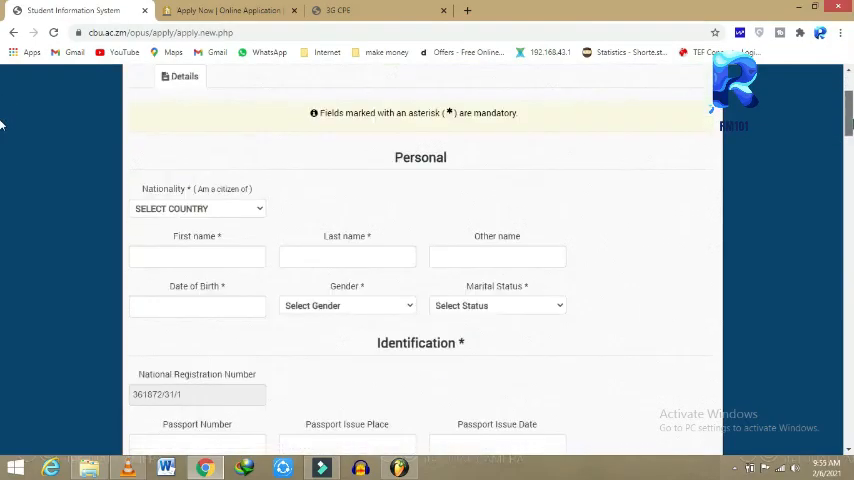
scroll("down", 3)
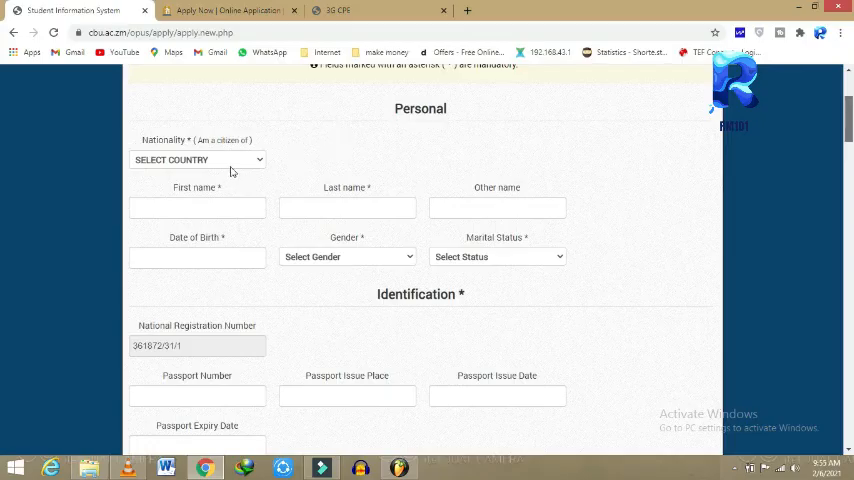
mouse_move(210, 166)
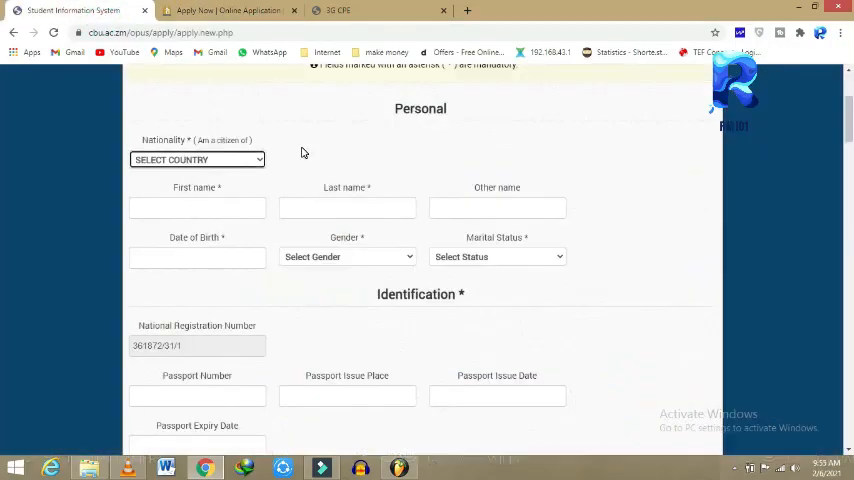
mouse_move(213, 164)
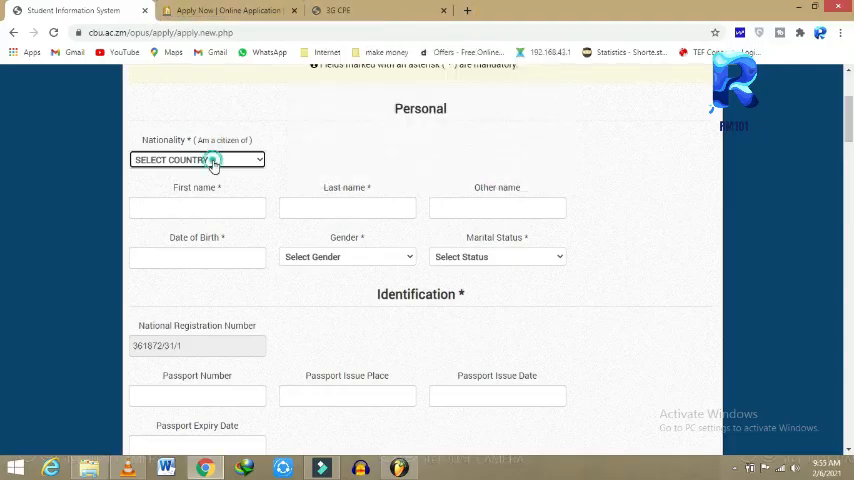
- Set nationality to ZAMBIA and enter the applicant's first and last names
left_click(197, 159)
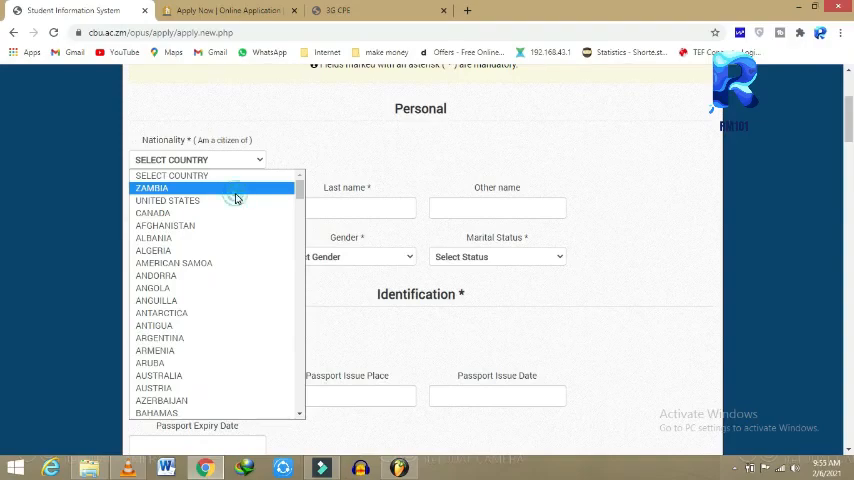
left_click(151, 188)
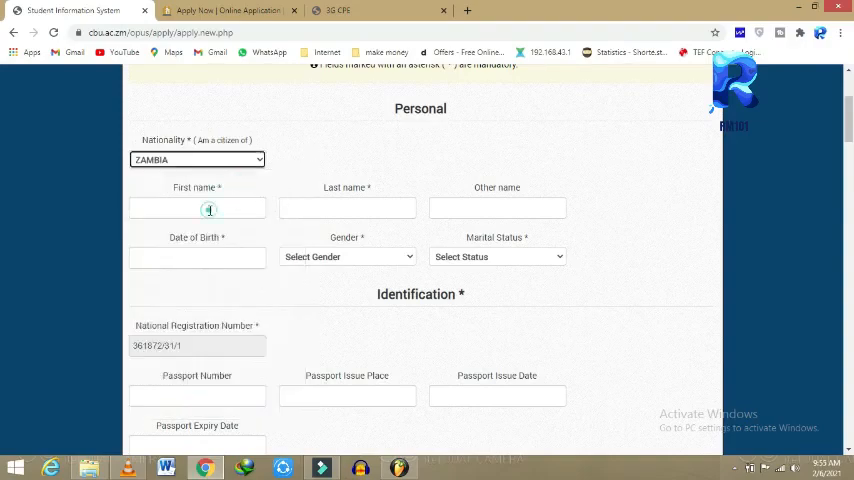
left_click(197, 208)
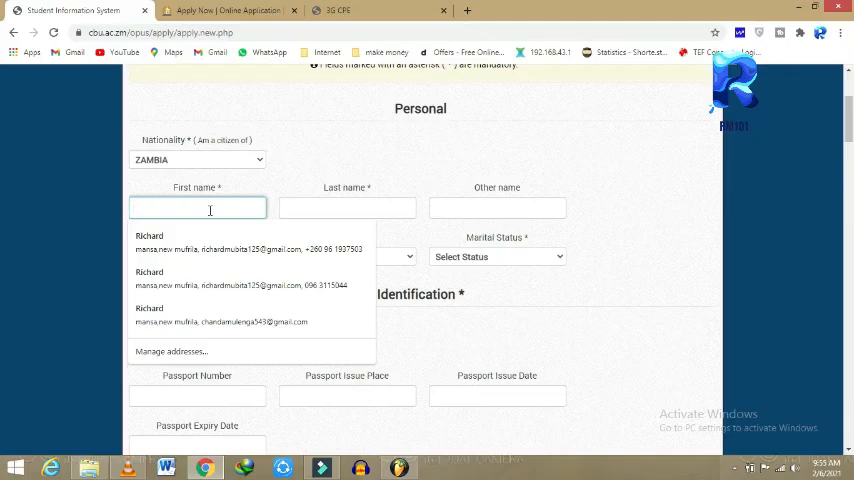
type("chaj")
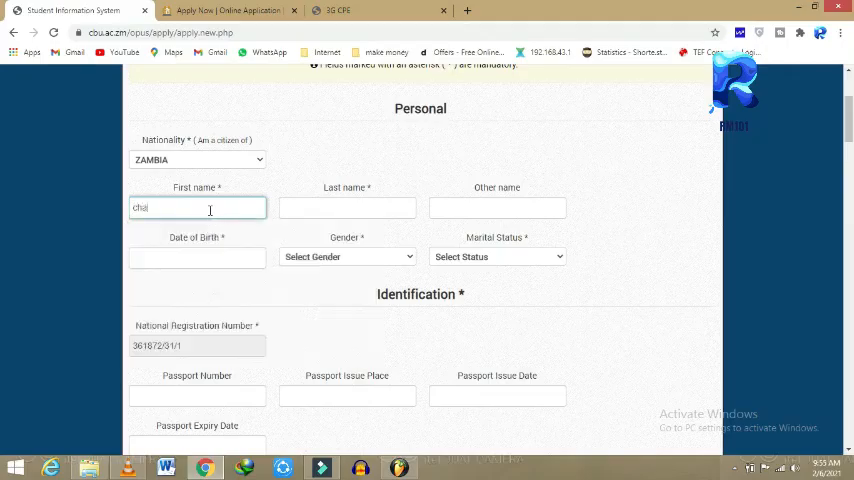
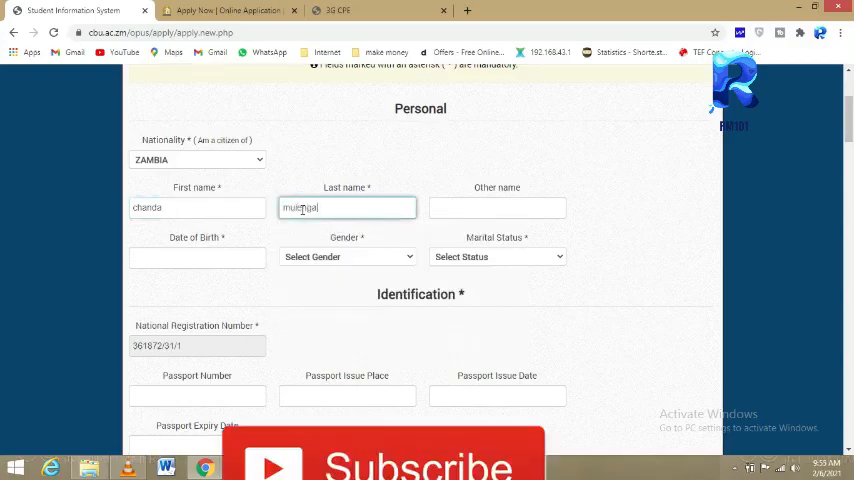
left_click(497, 207)
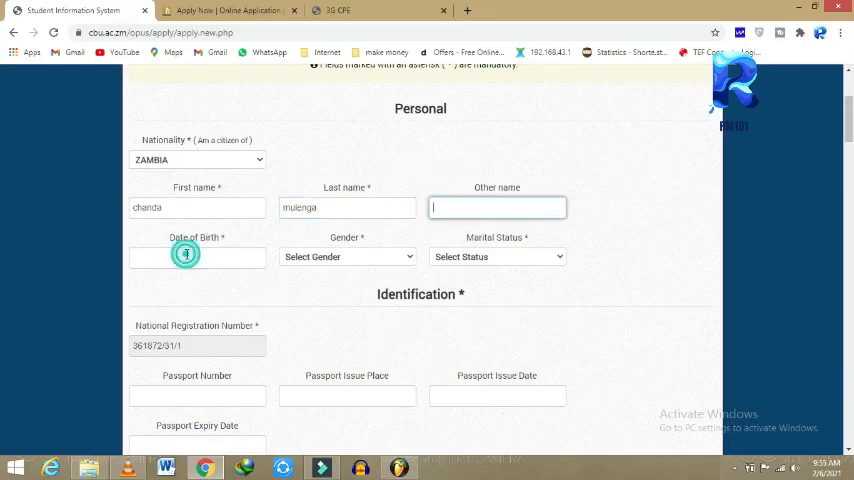
left_click(197, 257)
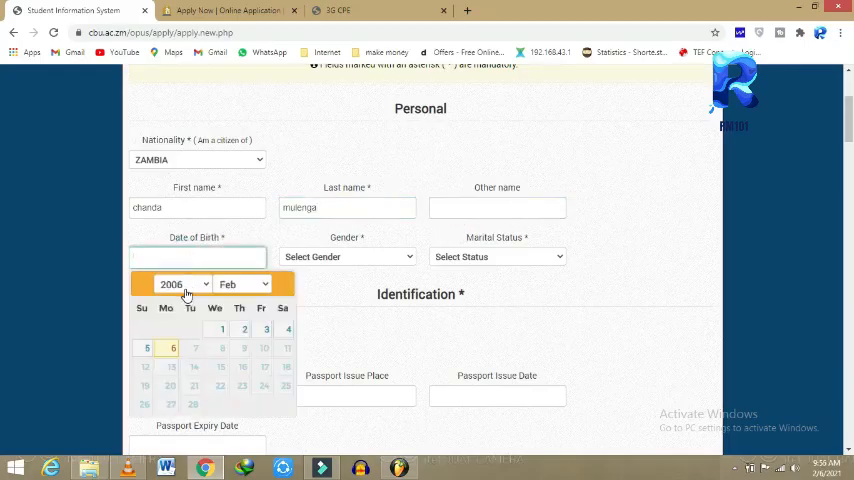
left_click(181, 284)
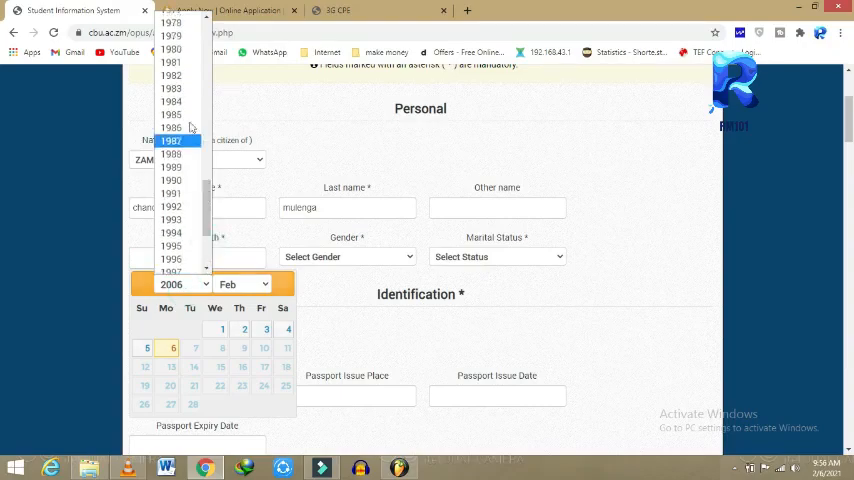
left_click(171, 127)
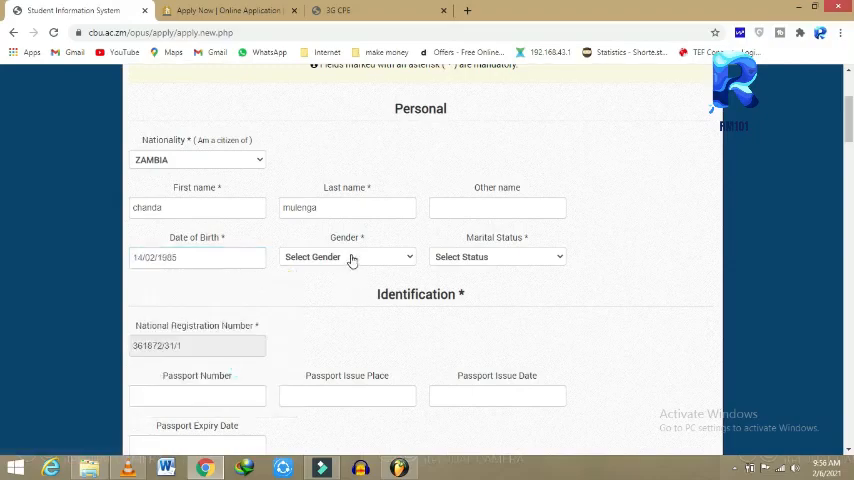
left_click(347, 256)
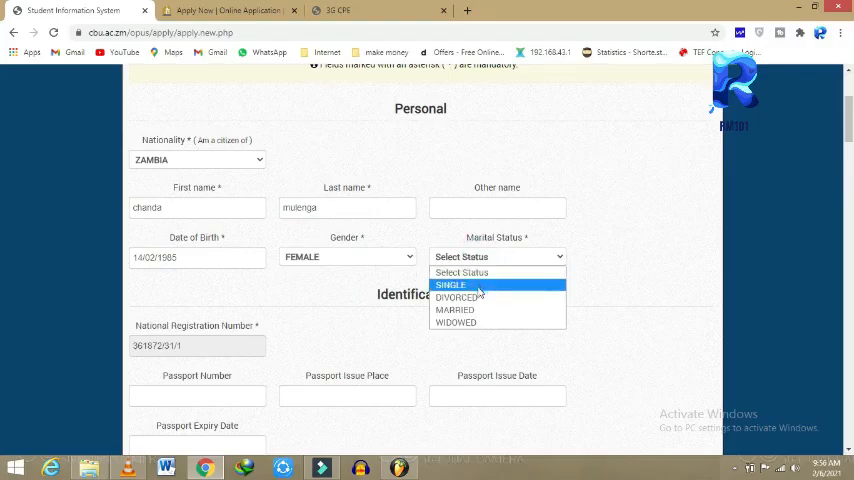
left_click(456, 297)
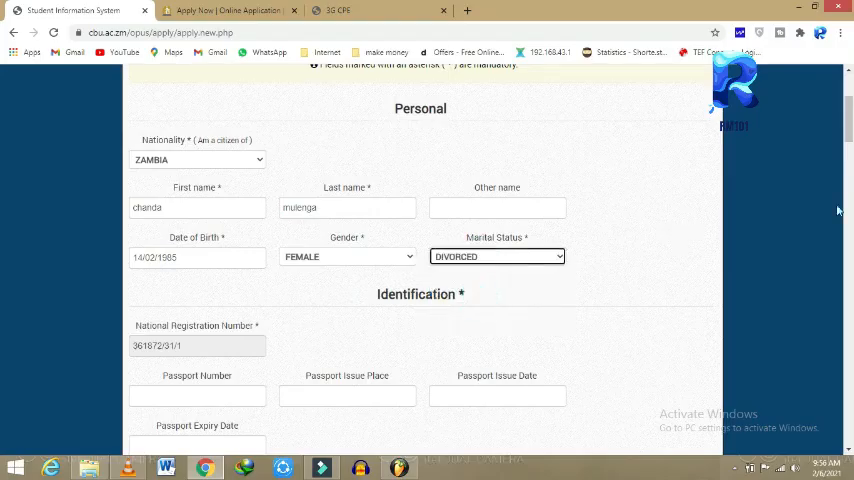
scroll("down", 3)
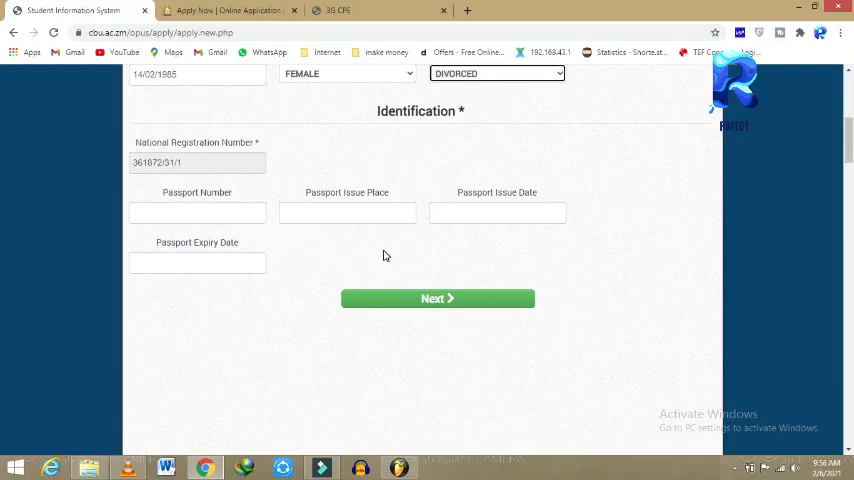
- Leave the completed personal page for the blank Address & Contact form
left_click(177, 222)
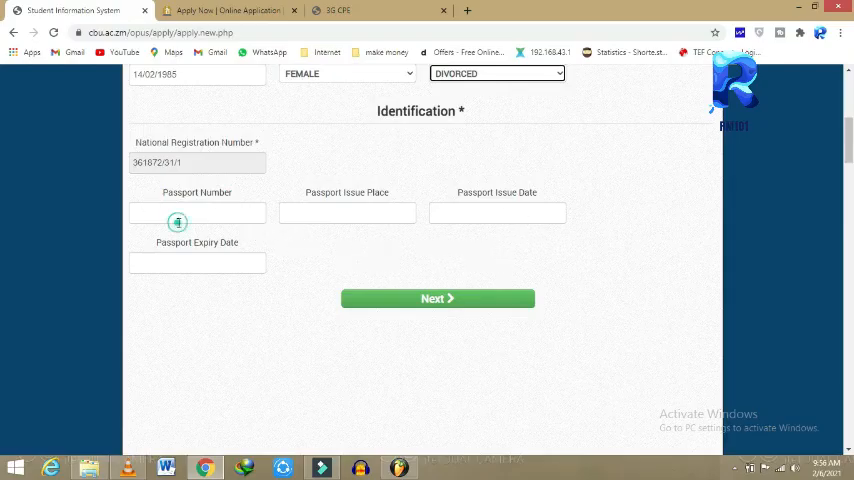
left_click(497, 212)
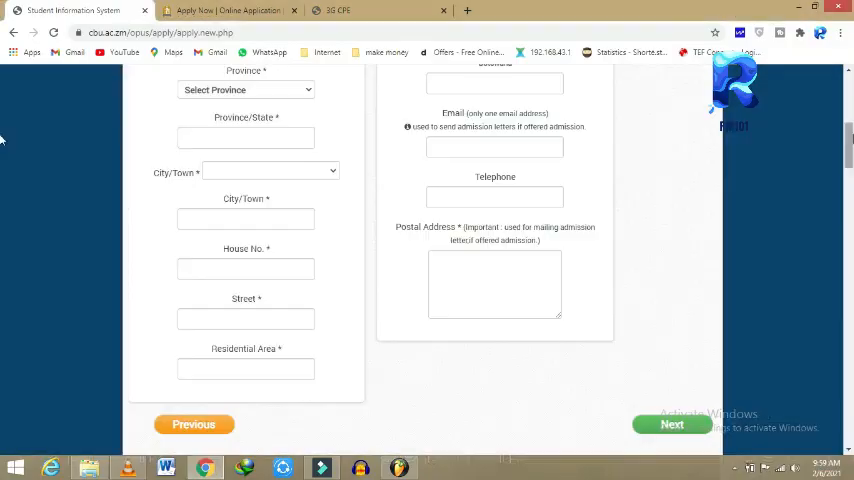
scroll("up", 3)
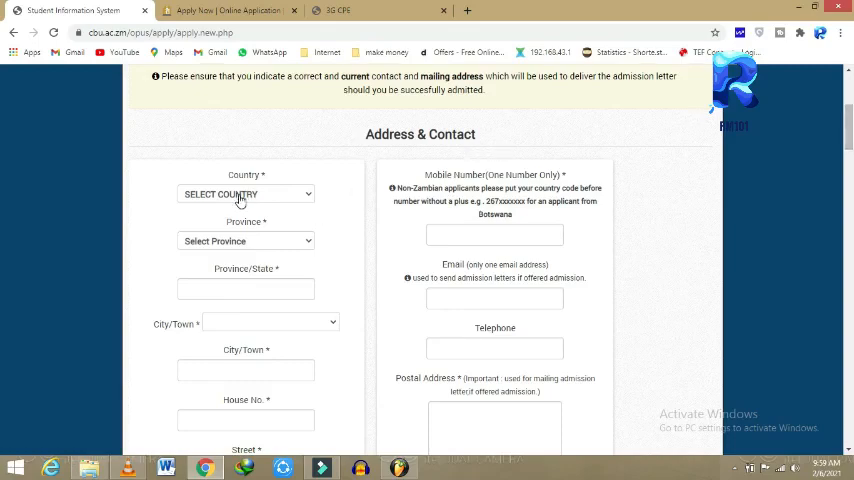
left_click(245, 194)
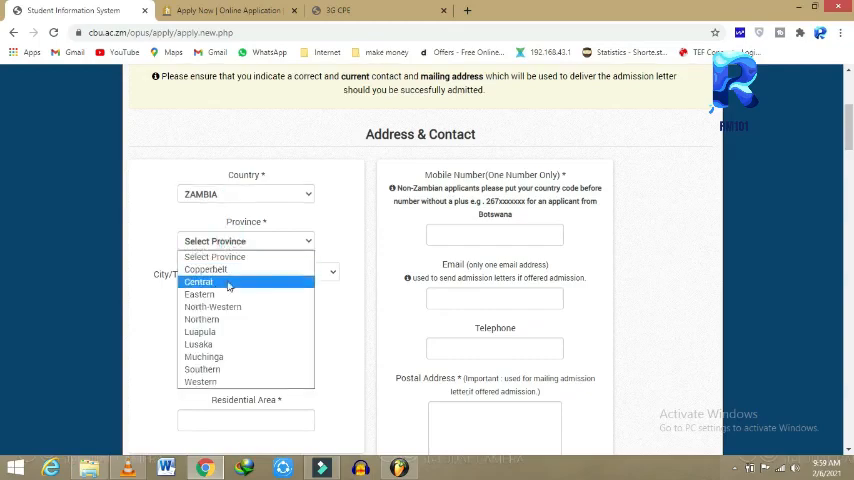
mouse_move(200, 294)
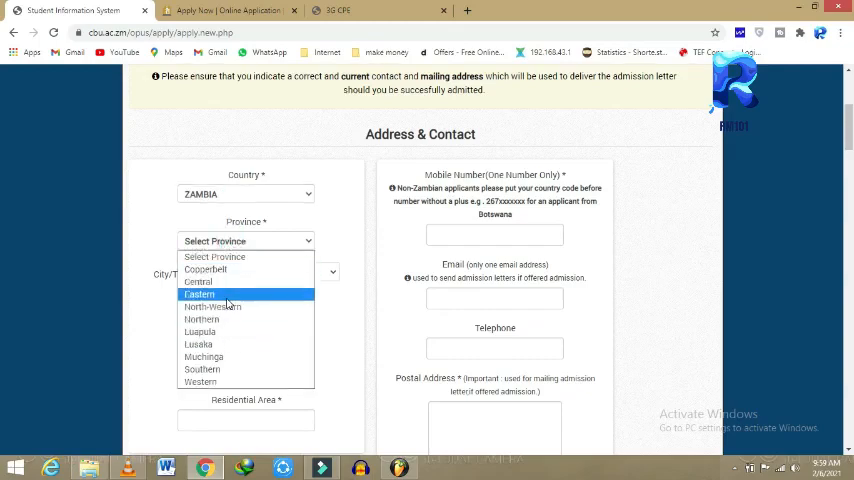
left_click(199, 294)
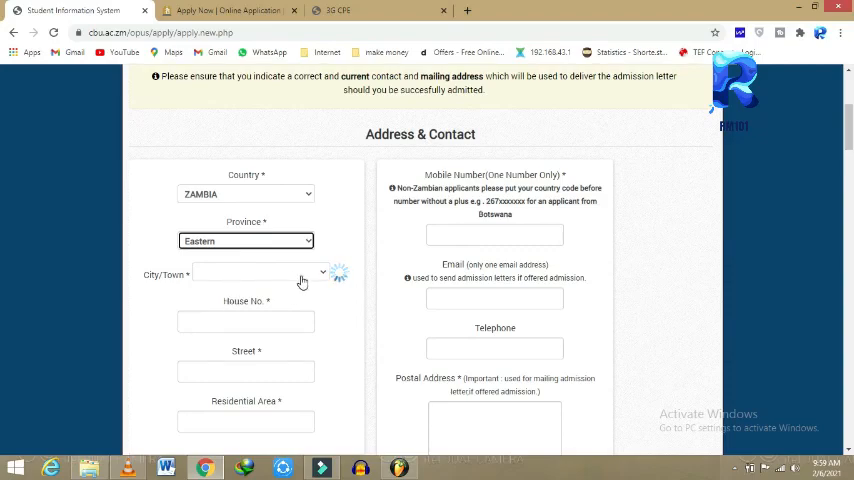
left_click(260, 272)
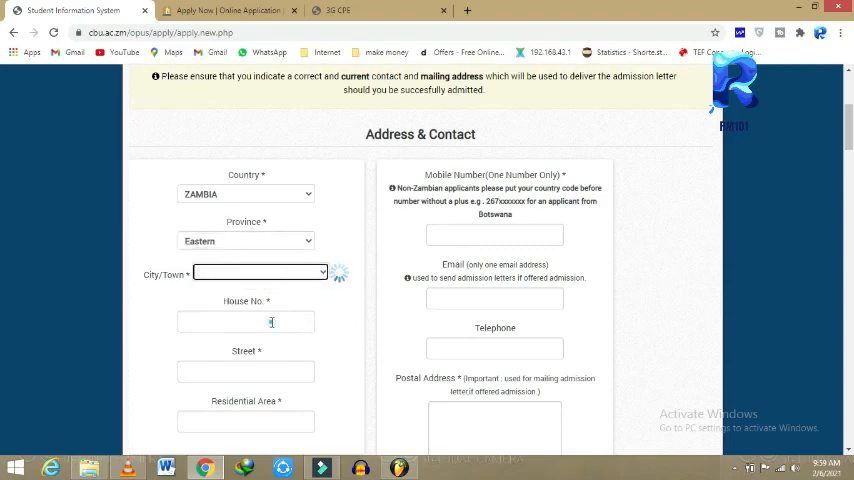
type("123")
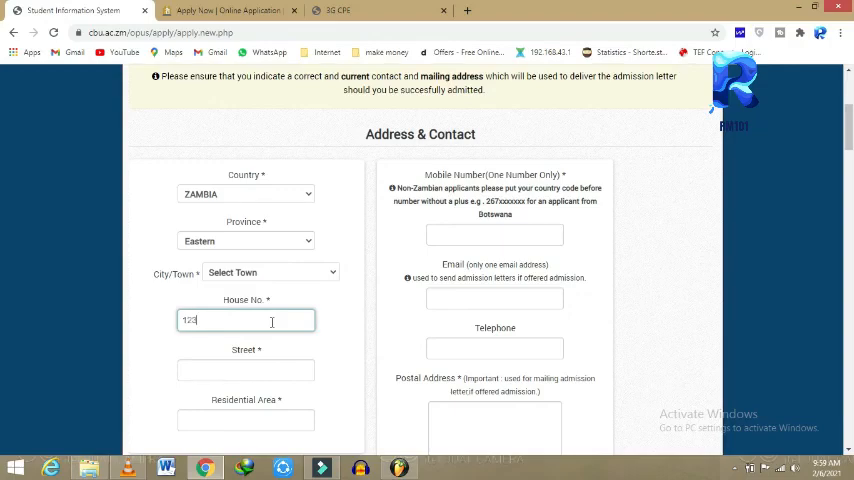
left_click(270, 272)
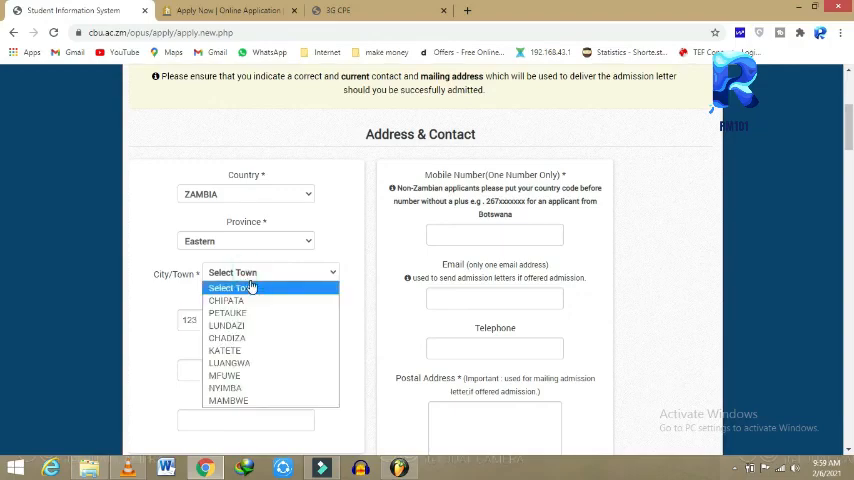
left_click(224, 301)
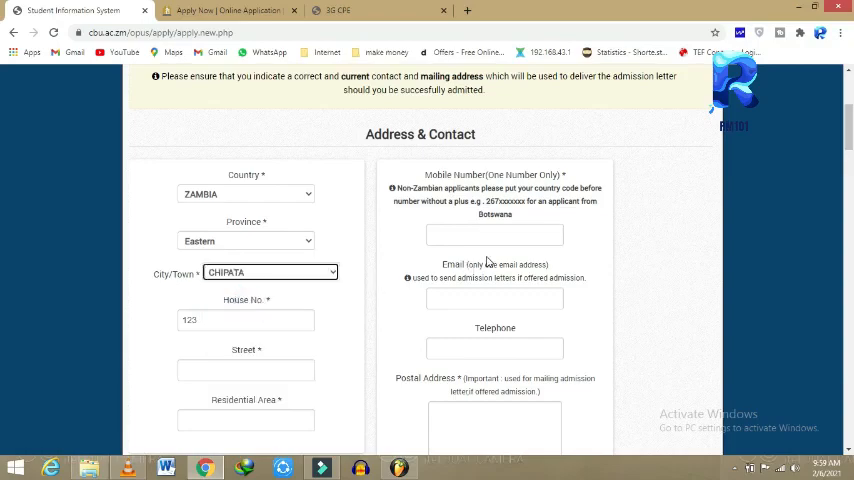
scroll("down", 3)
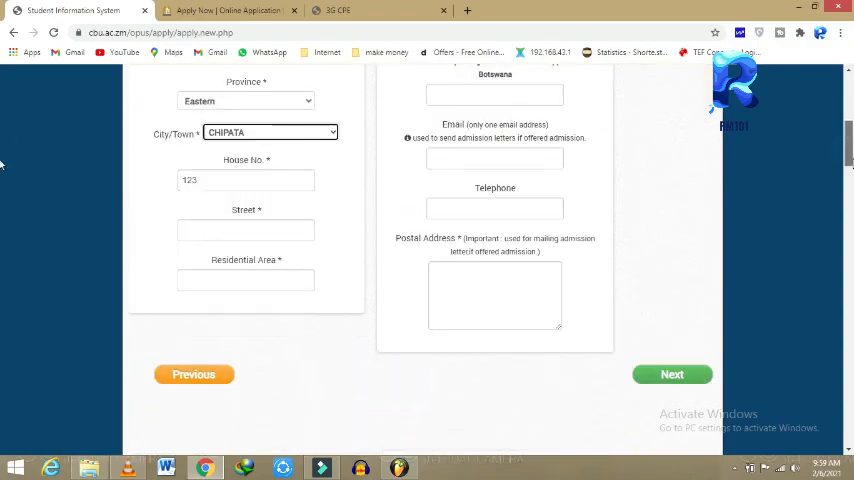
left_click(245, 230)
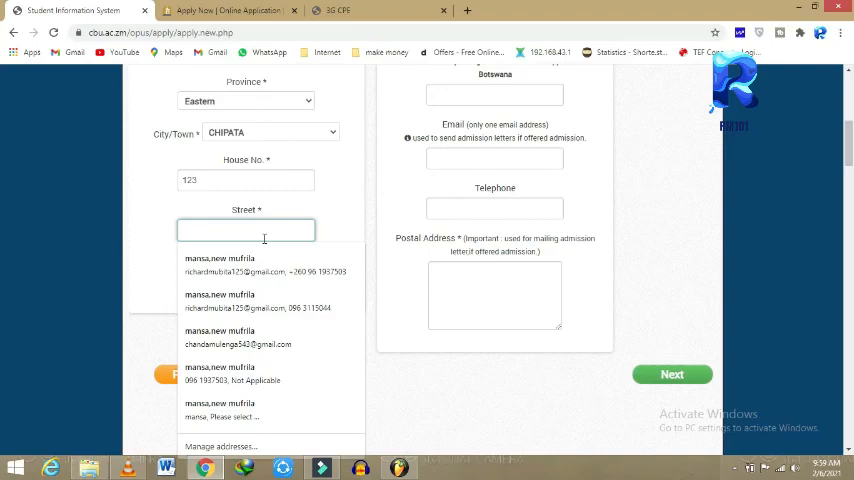
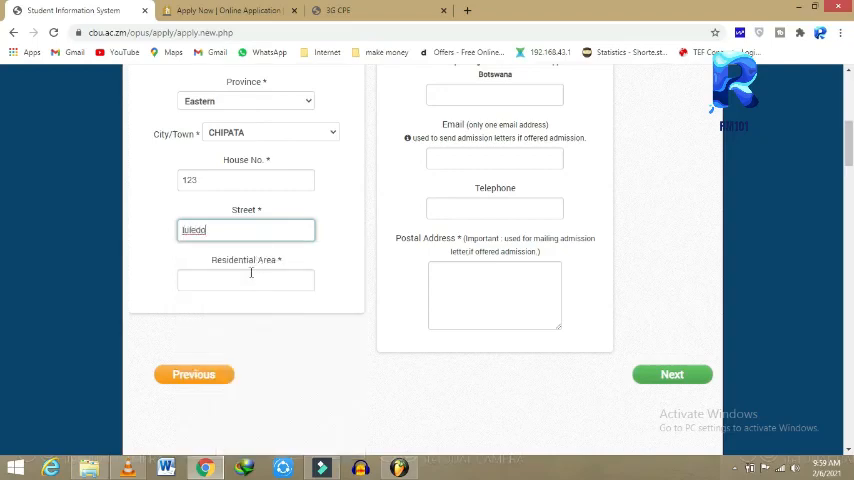
type("na")
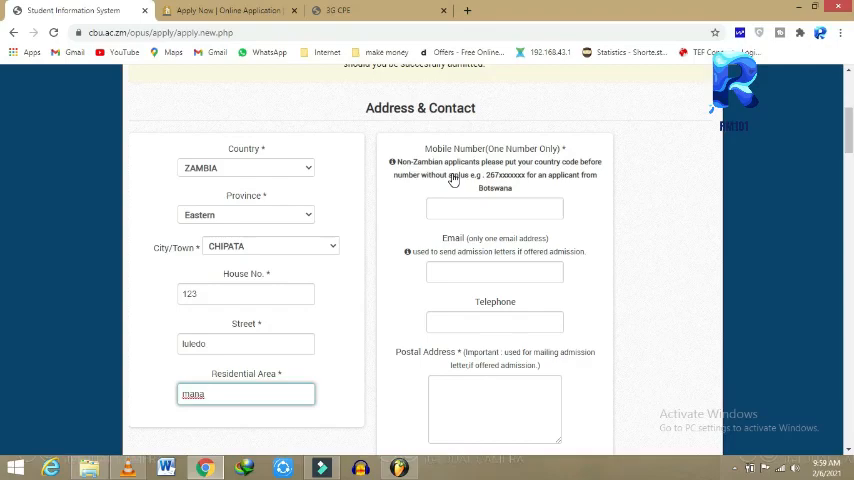
mouse_move(492, 184)
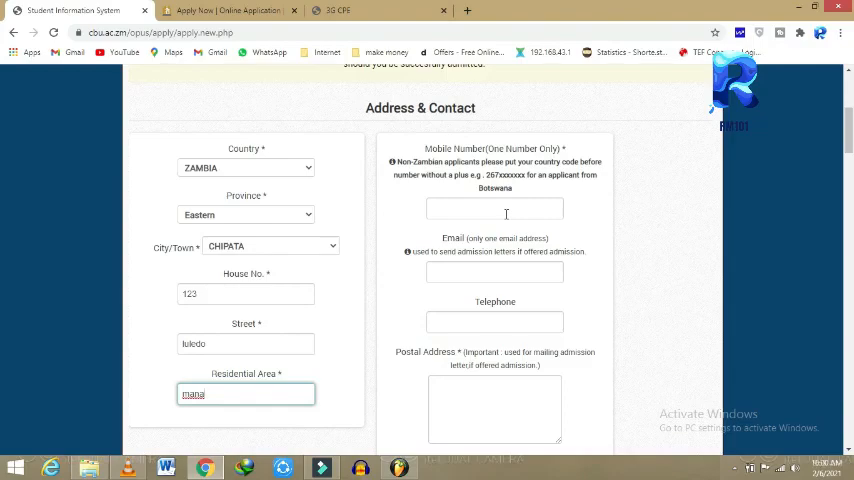
left_click(494, 208)
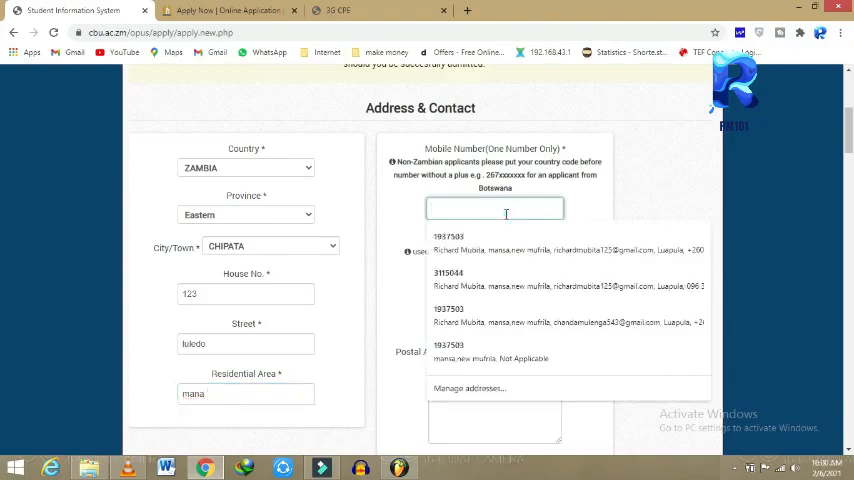
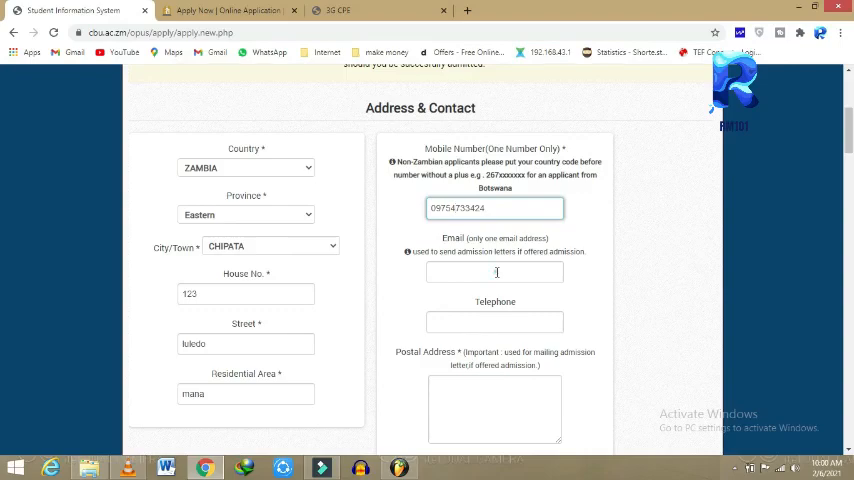
left_click(495, 272)
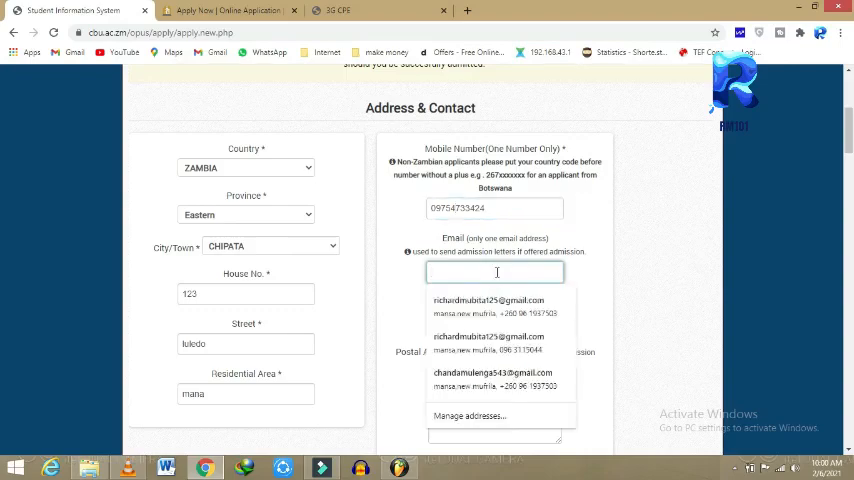
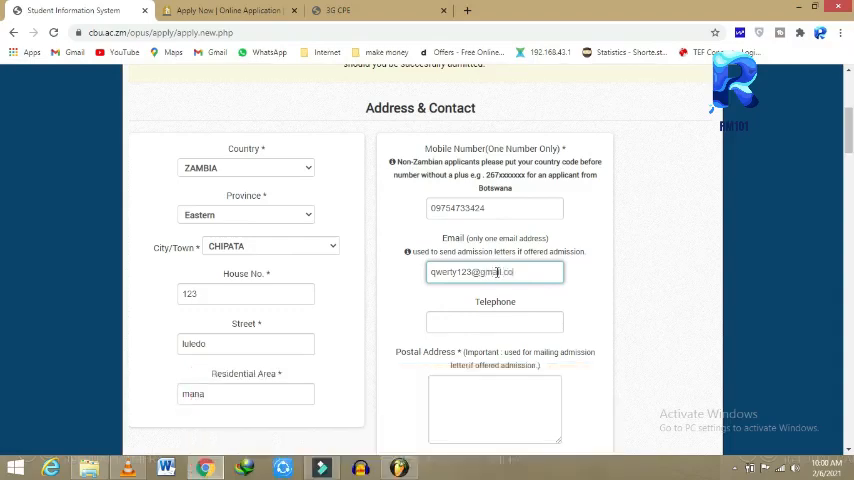
left_click(494, 322)
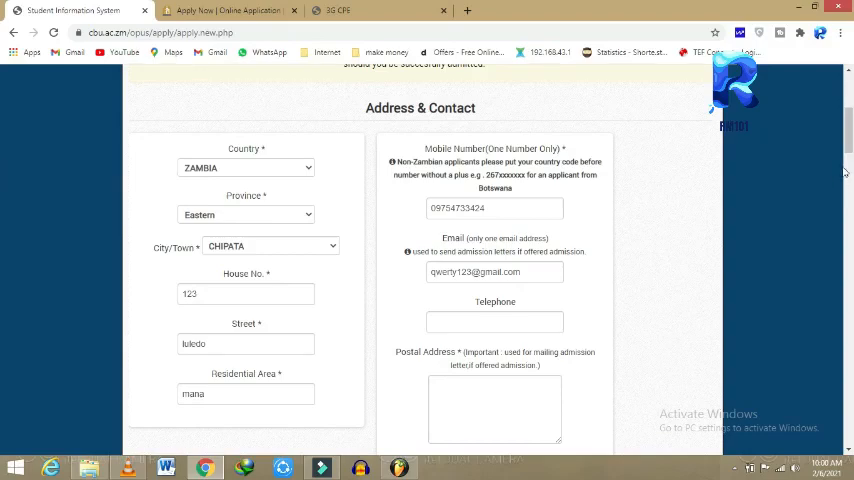
- Enter chipata as the postal address and continue to programme details
scroll("down", 3)
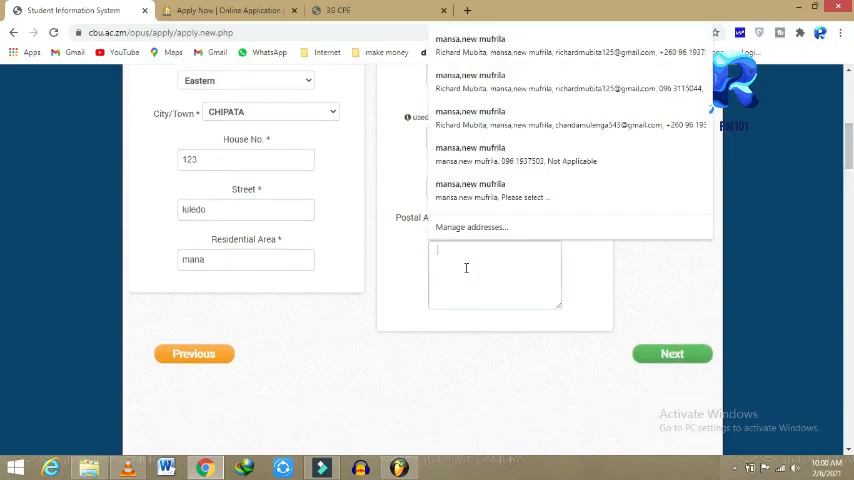
type("chipata.")
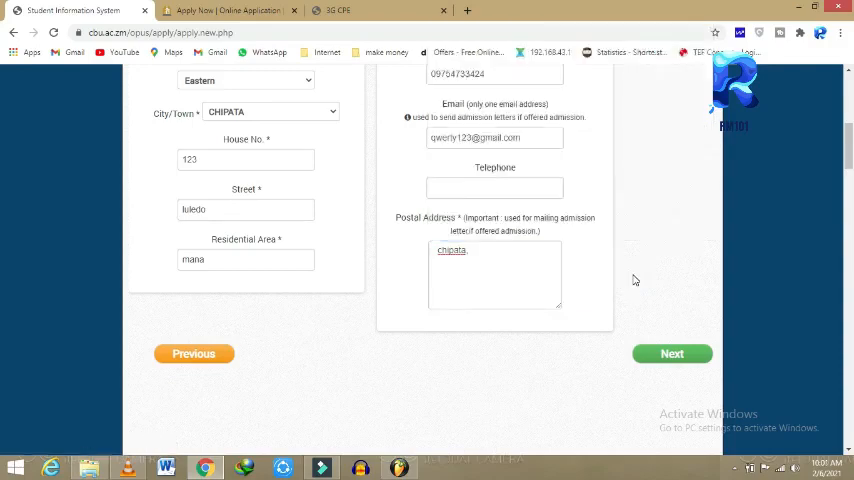
mouse_move(641, 392)
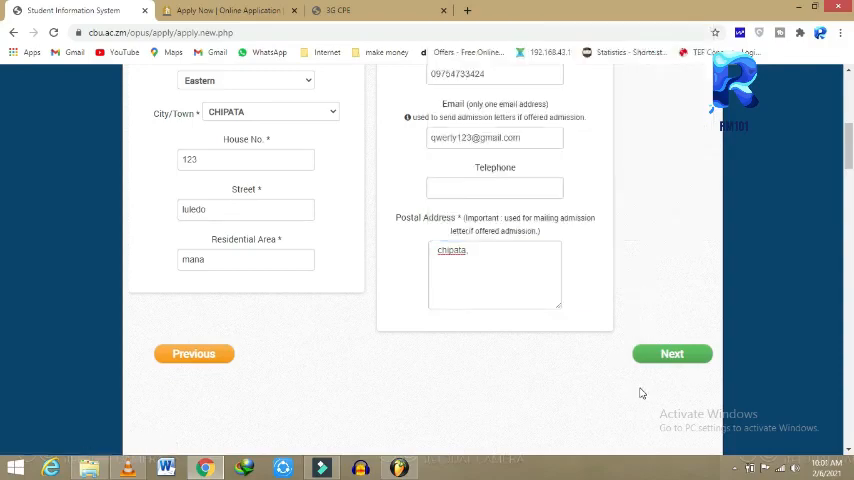
left_click(672, 353)
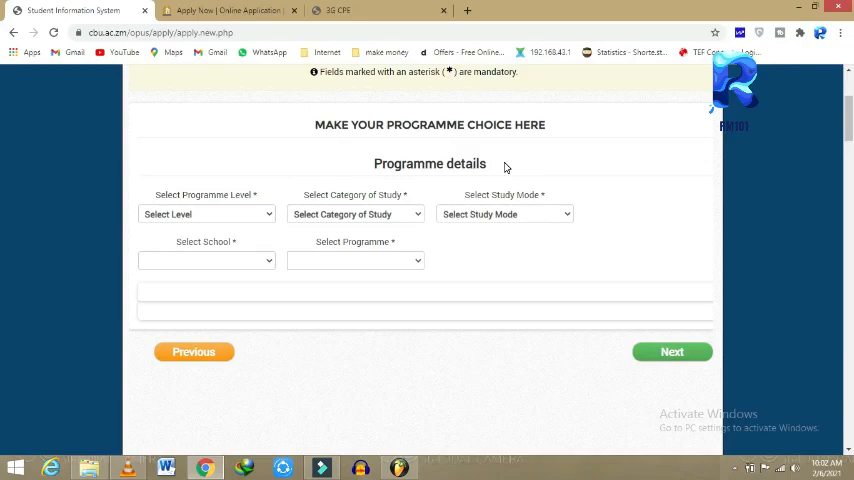
- Choose Undergraduate level, Degree category and DAY study mode
left_click(206, 213)
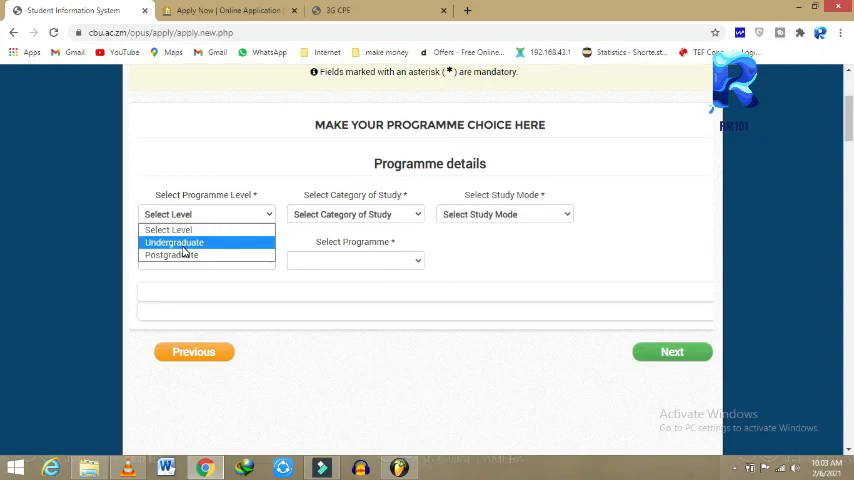
left_click(174, 242)
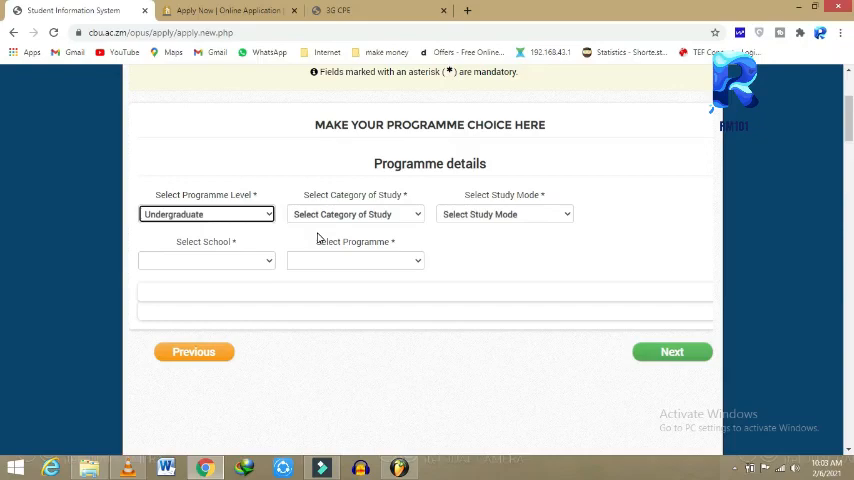
left_click(355, 214)
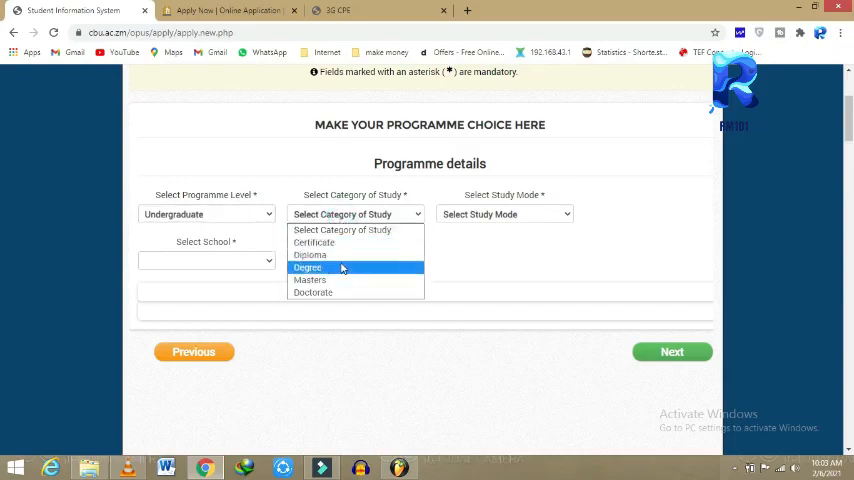
left_click(308, 267)
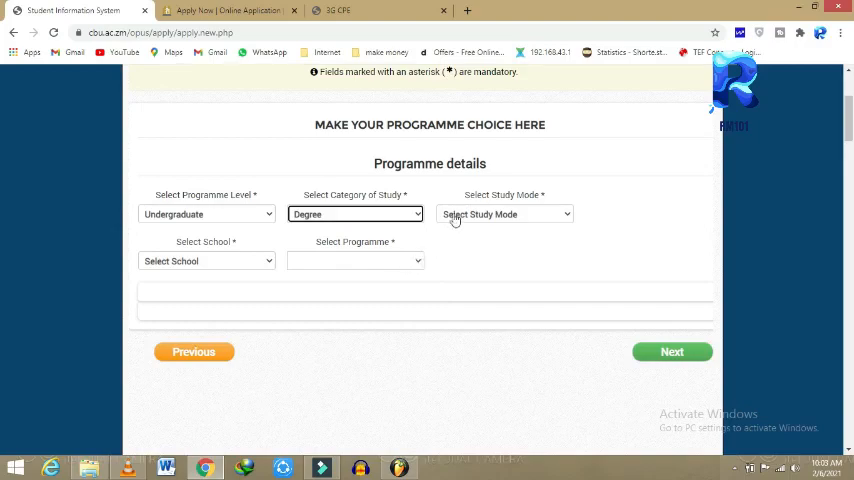
left_click(504, 213)
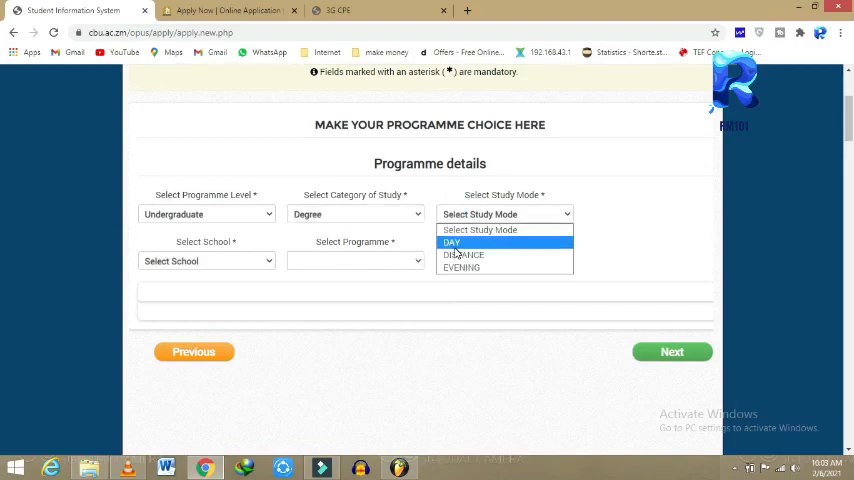
left_click(451, 242)
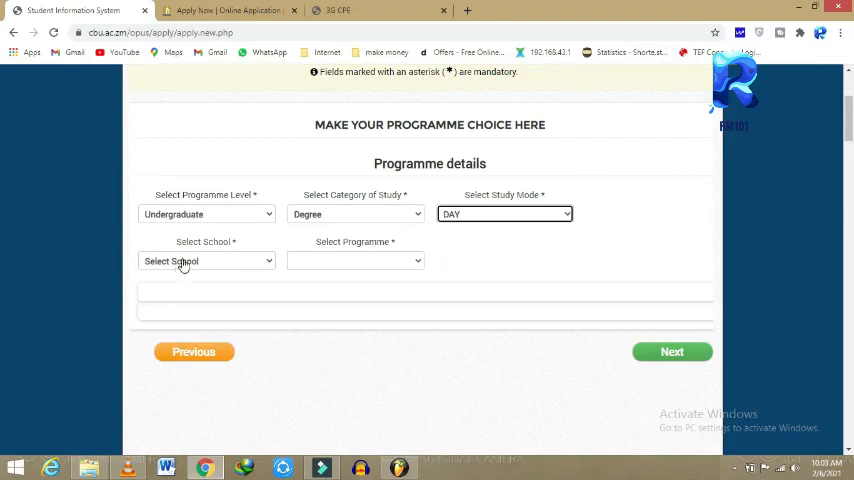
left_click(205, 260)
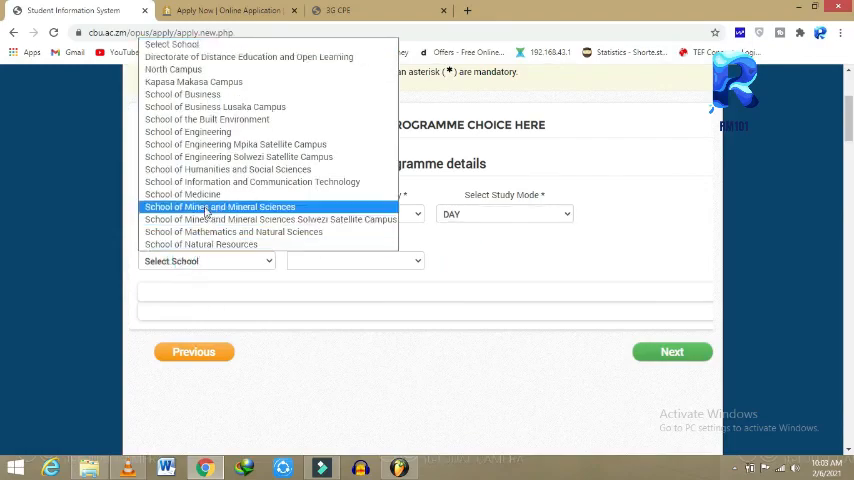
mouse_move(225, 144)
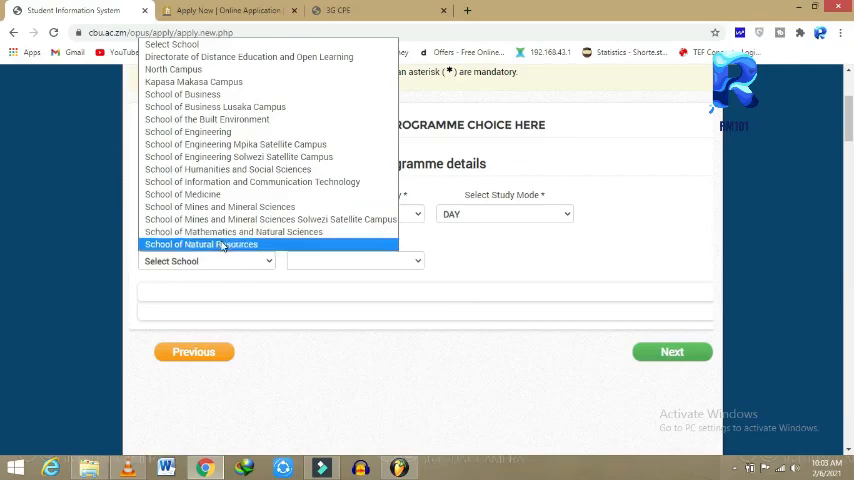
- Select School of Natural Resources and Bachelor of Science in Bioenergy Science - DAY
left_click(201, 244)
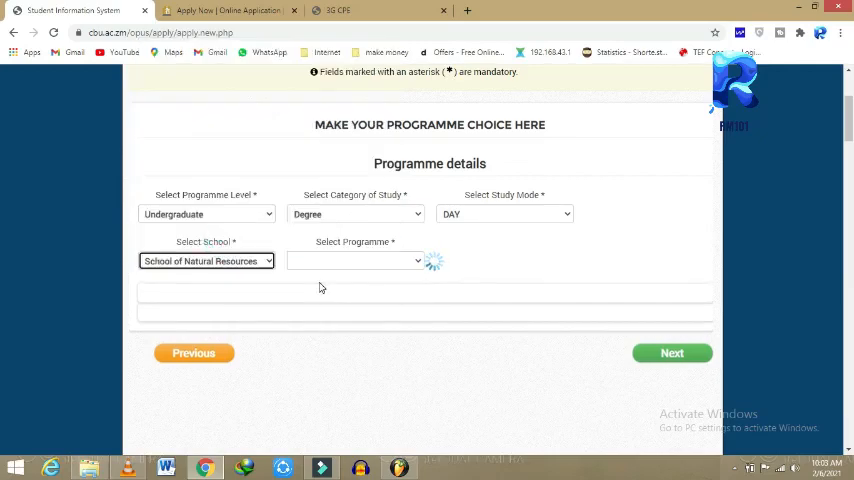
left_click(343, 261)
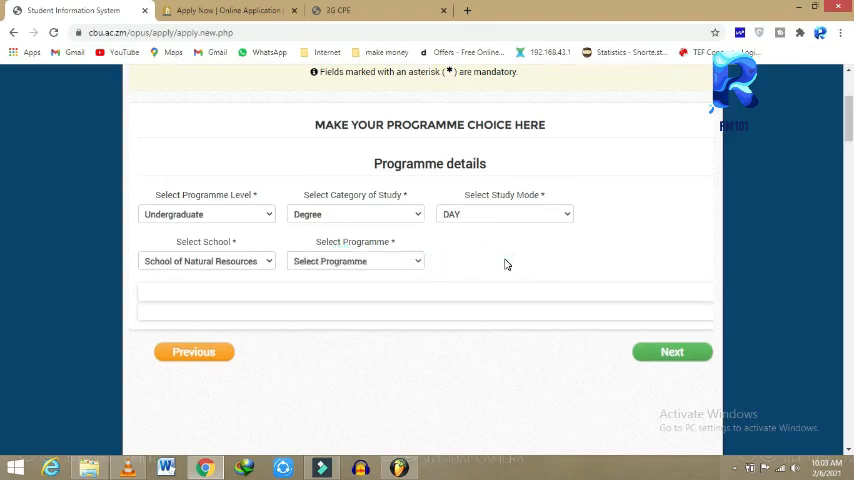
left_click(355, 261)
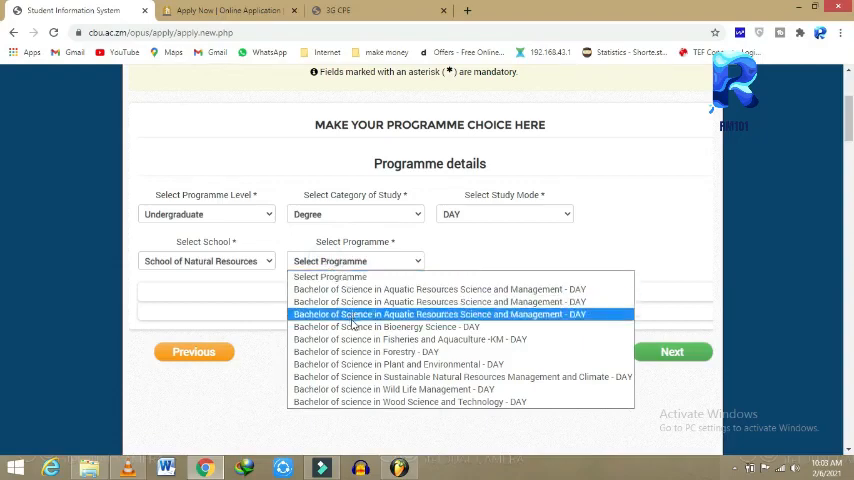
left_click(387, 327)
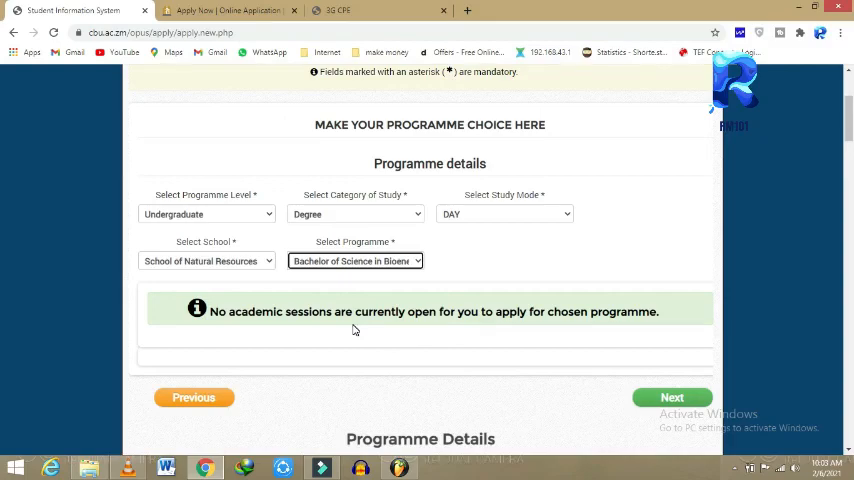
mouse_move(266, 288)
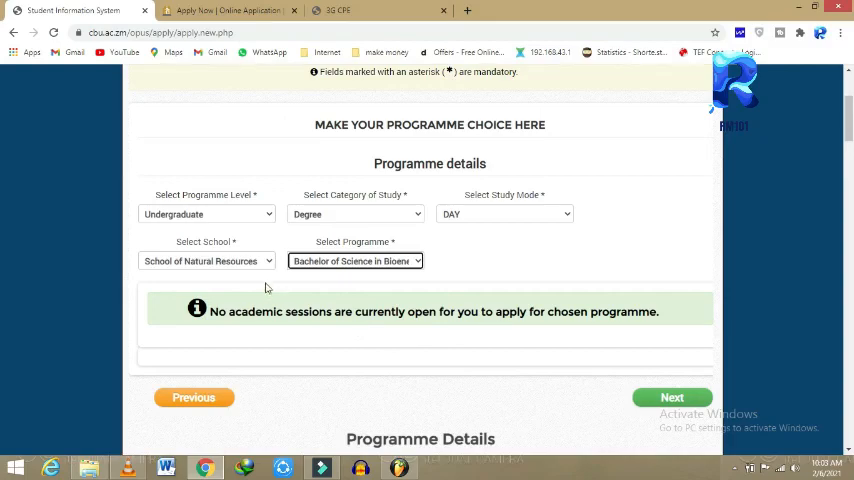
left_click(205, 261)
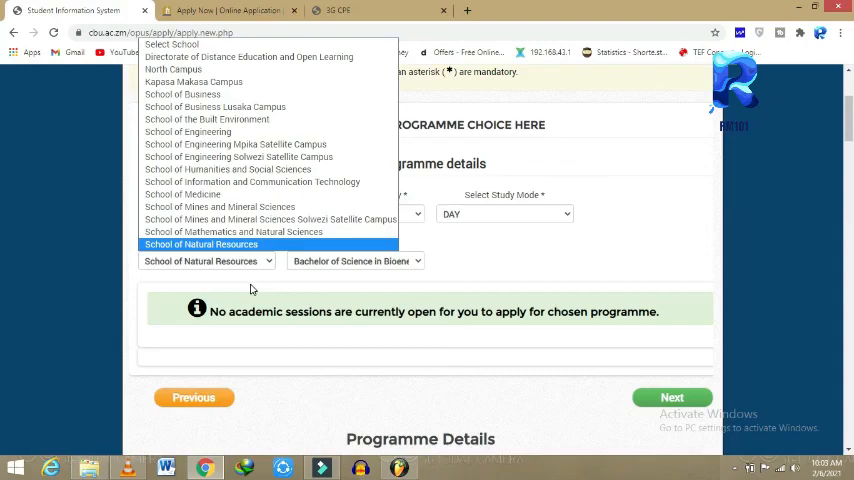
mouse_move(233, 231)
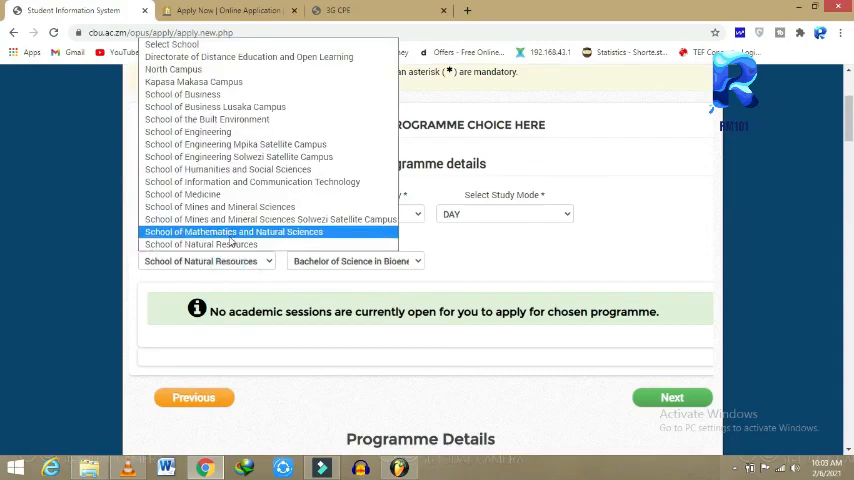
mouse_move(219, 207)
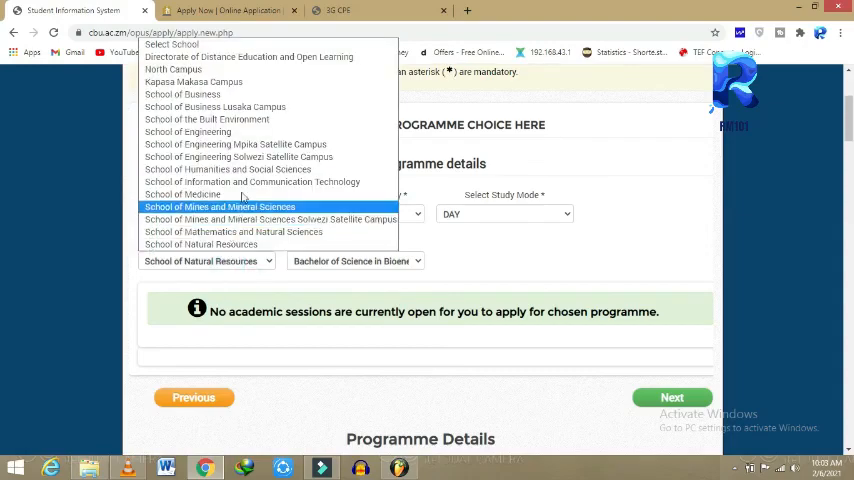
- Switch to School of Business, pick Banking & Finance, and set study mode DISTANCE
left_click(182, 94)
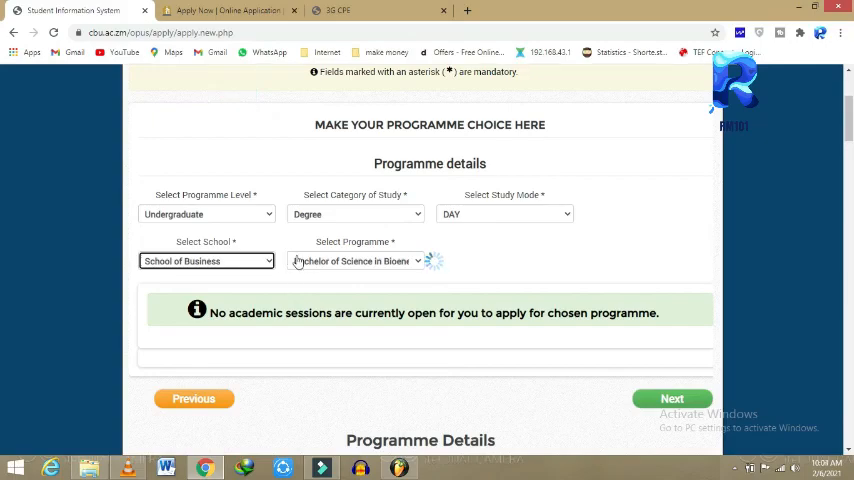
left_click(357, 261)
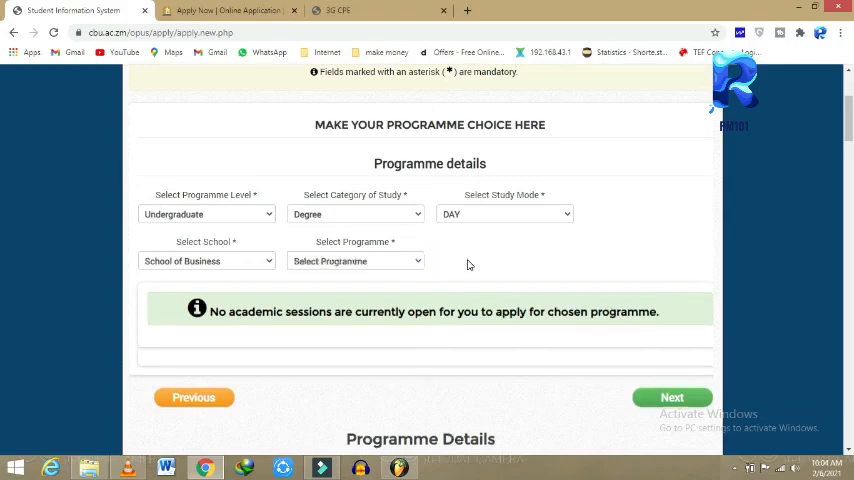
left_click(355, 261)
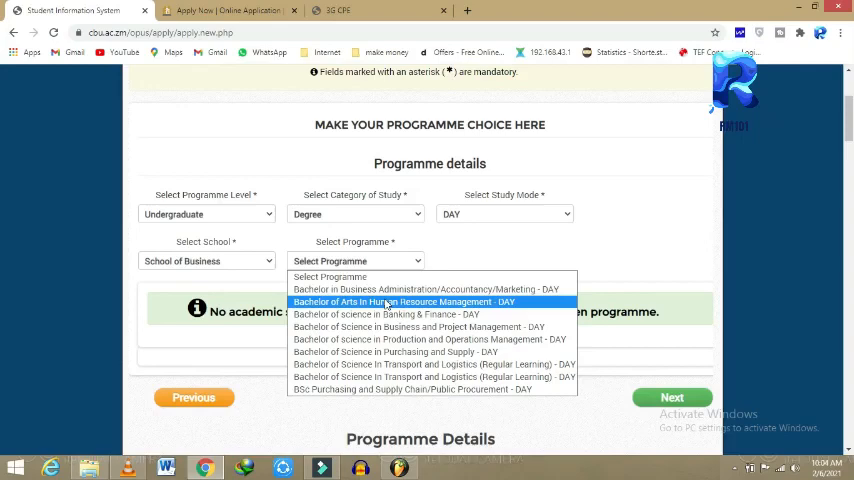
left_click(387, 314)
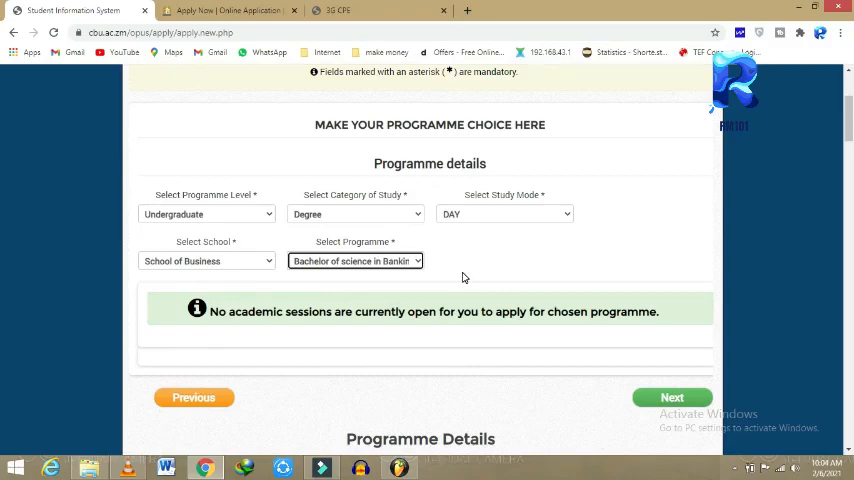
left_click(504, 213)
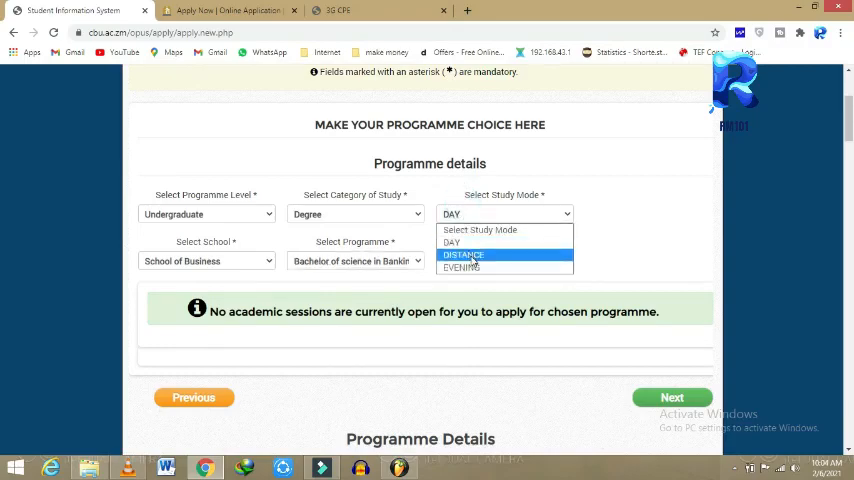
left_click(463, 254)
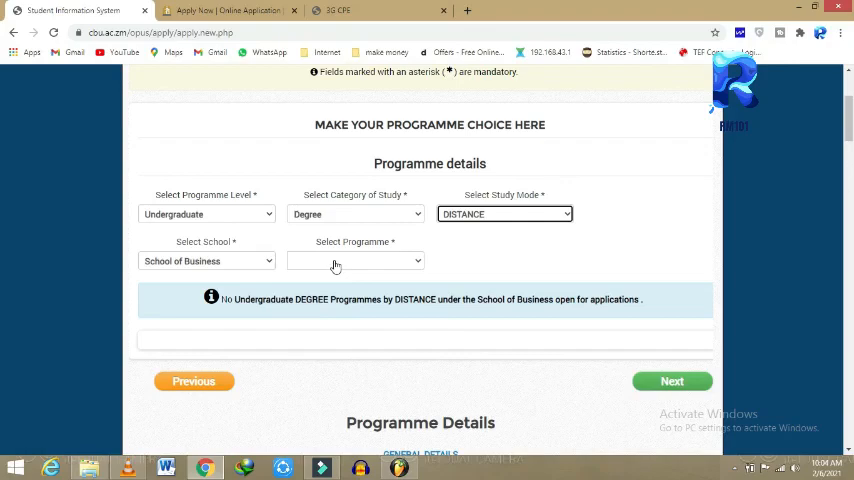
- Try Postgraduate level with a different school, finding the programme list empty
left_click(205, 213)
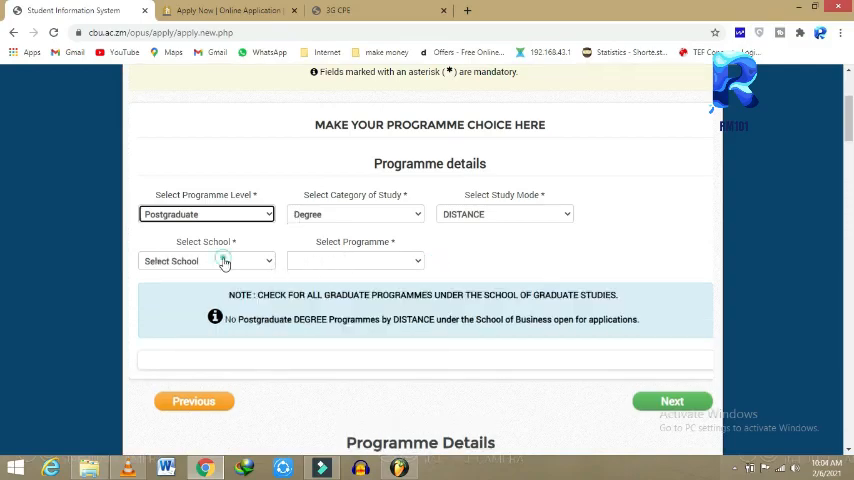
left_click(205, 260)
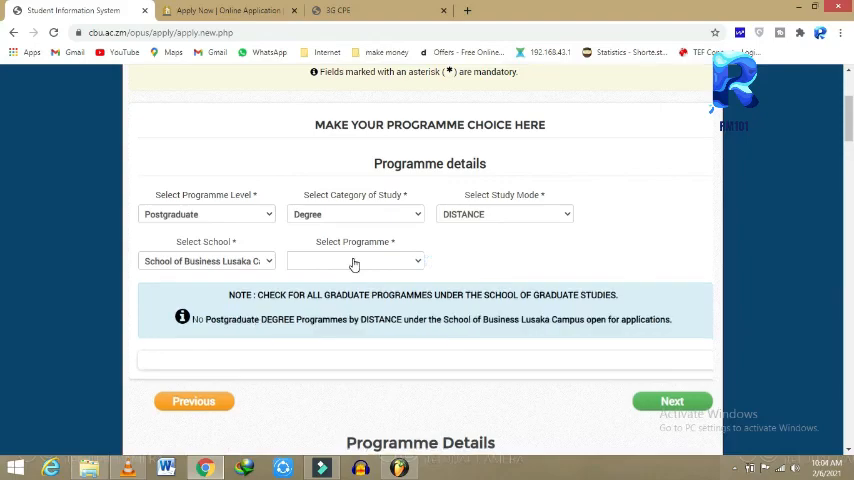
left_click(355, 261)
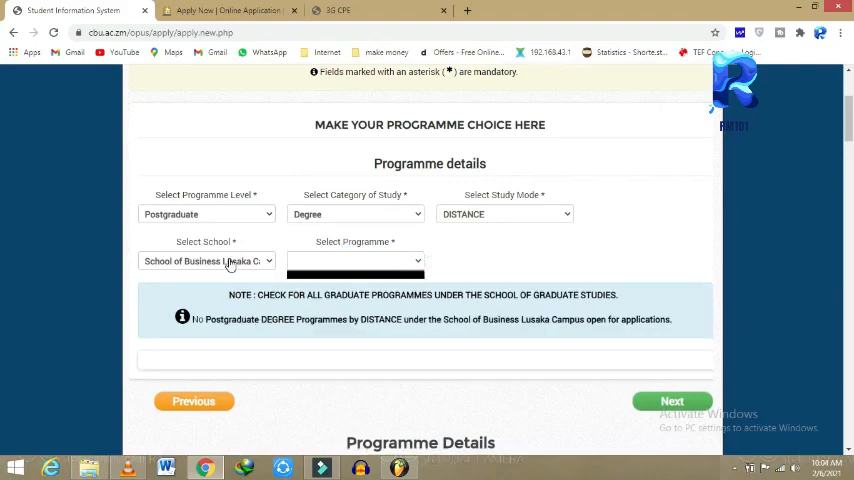
left_click(205, 261)
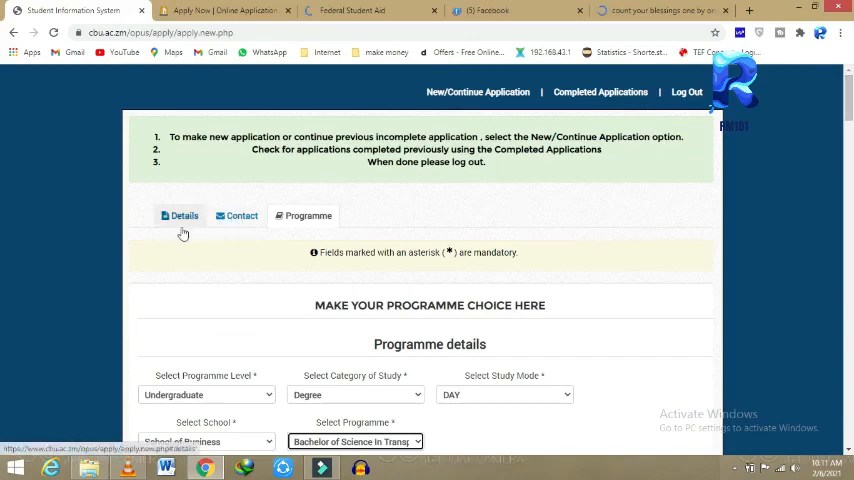
left_click(183, 215)
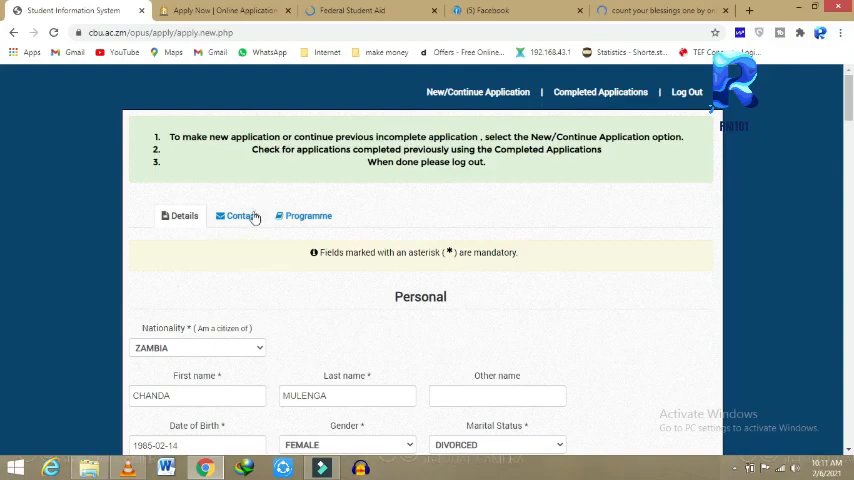
left_click(241, 215)
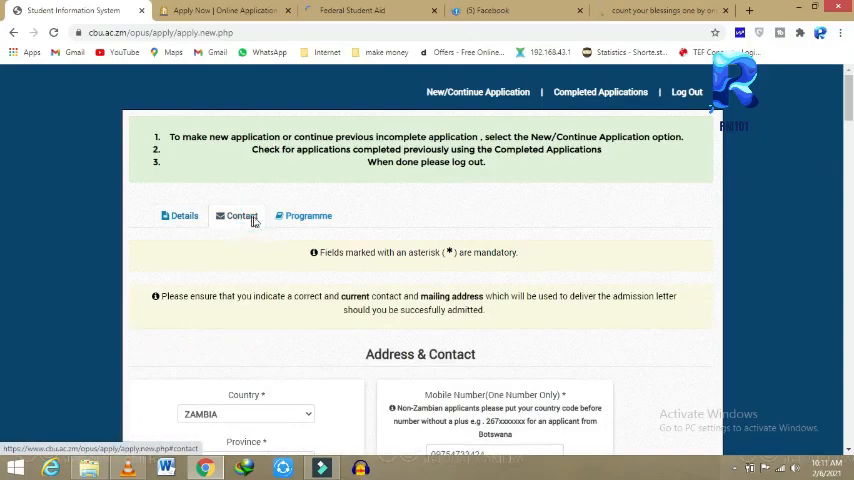
left_click(307, 215)
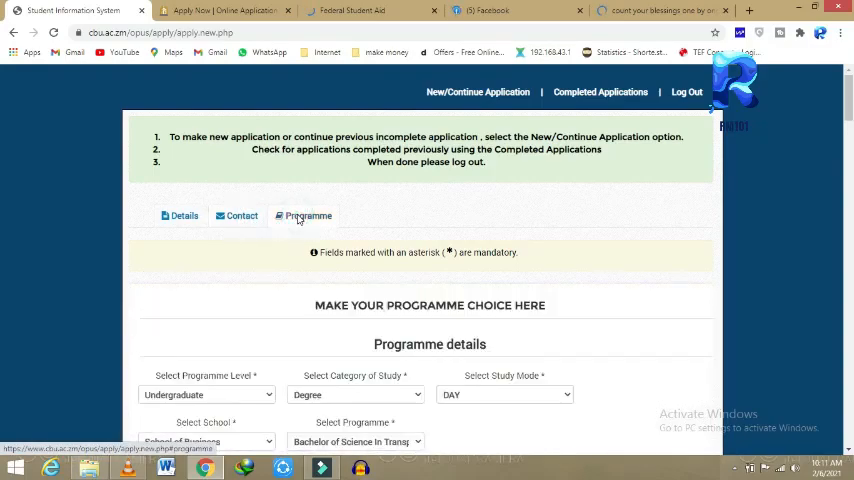